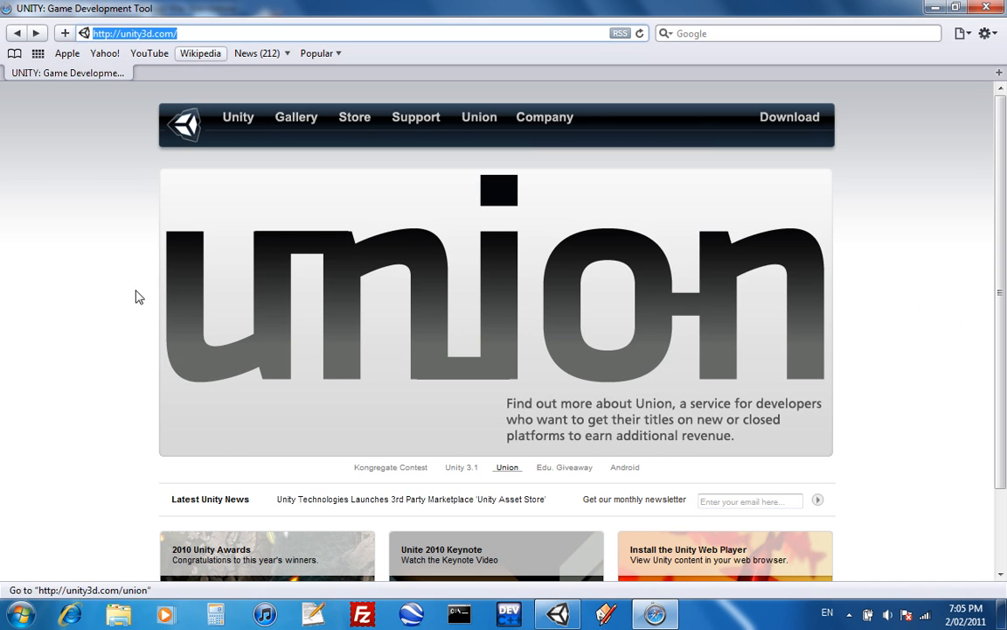
{"action": "mouse_move", "coordinate": [892, 121]}
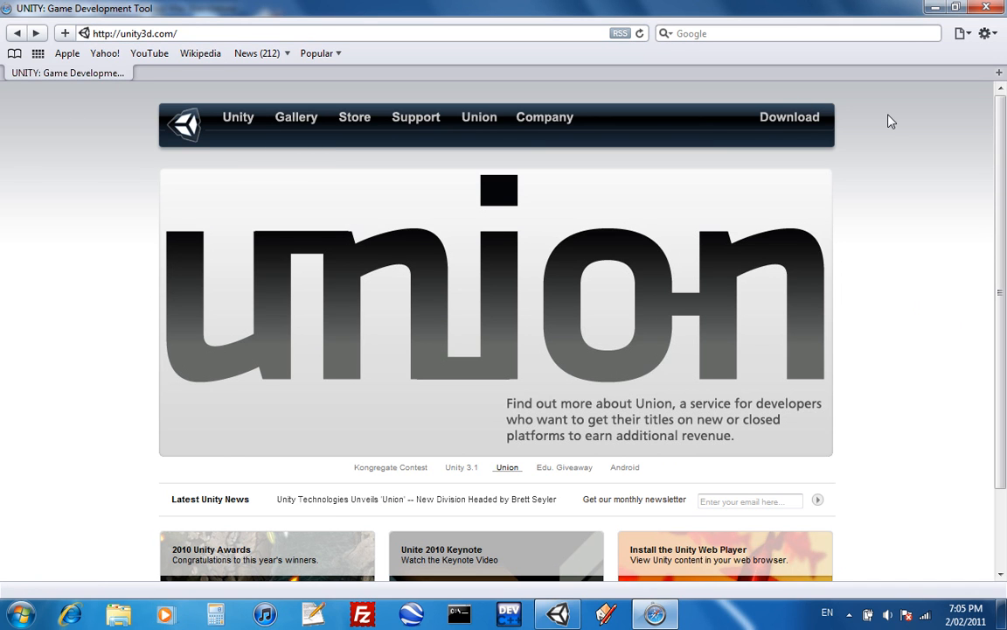
{"action": "mouse_move", "coordinate": [791, 123]}
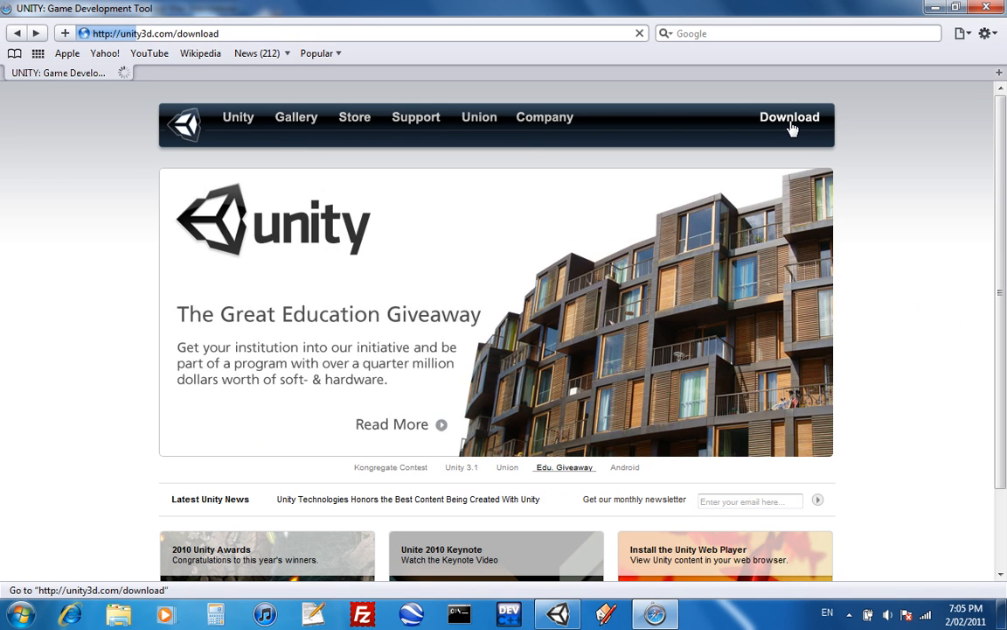
Load the Download Unity 3.1 page (Windows, 30-day Pro trial), then go to the Store
{"action": "left_click", "coordinate": [789, 116]}
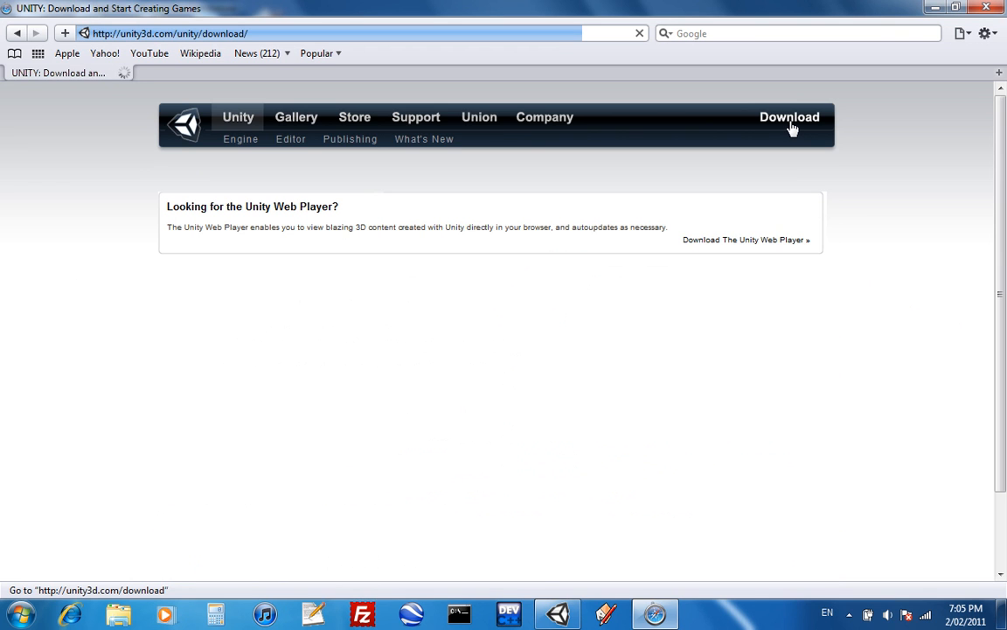
{"action": "left_click", "coordinate": [789, 115]}
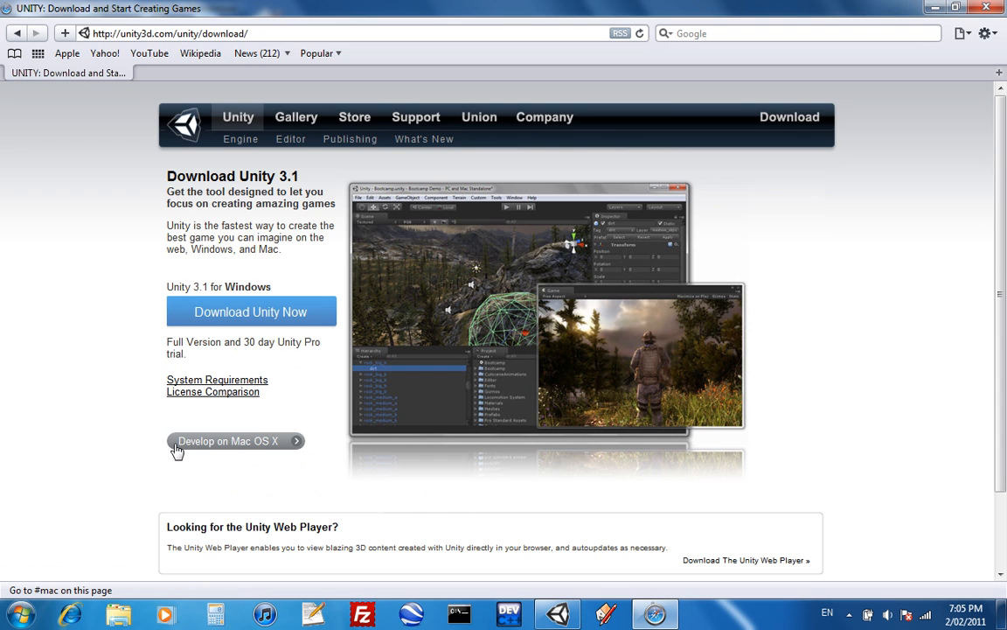
{"action": "mouse_move", "coordinate": [266, 437]}
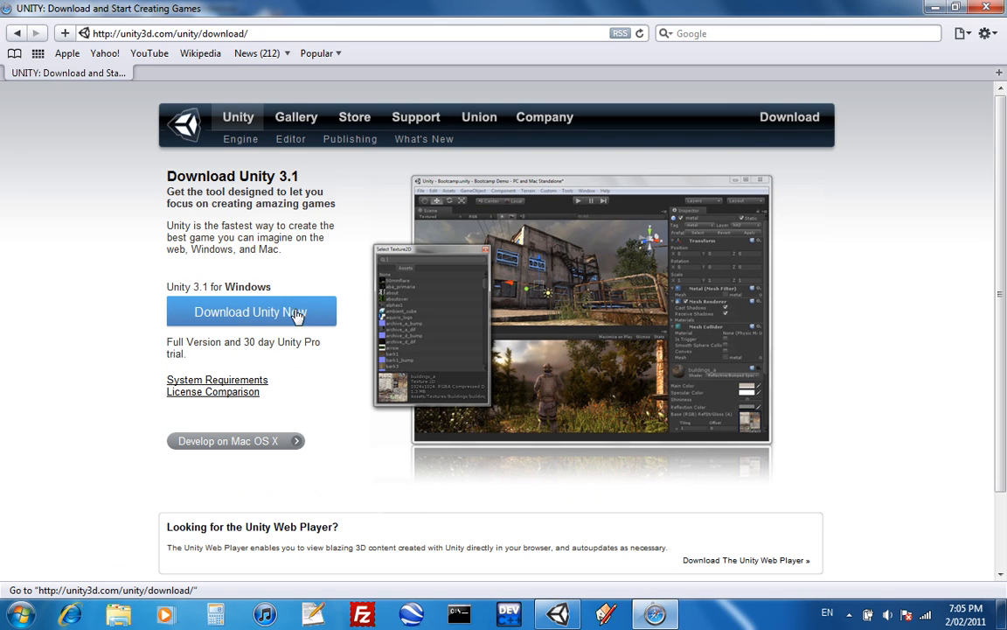
{"action": "mouse_move", "coordinate": [423, 201]}
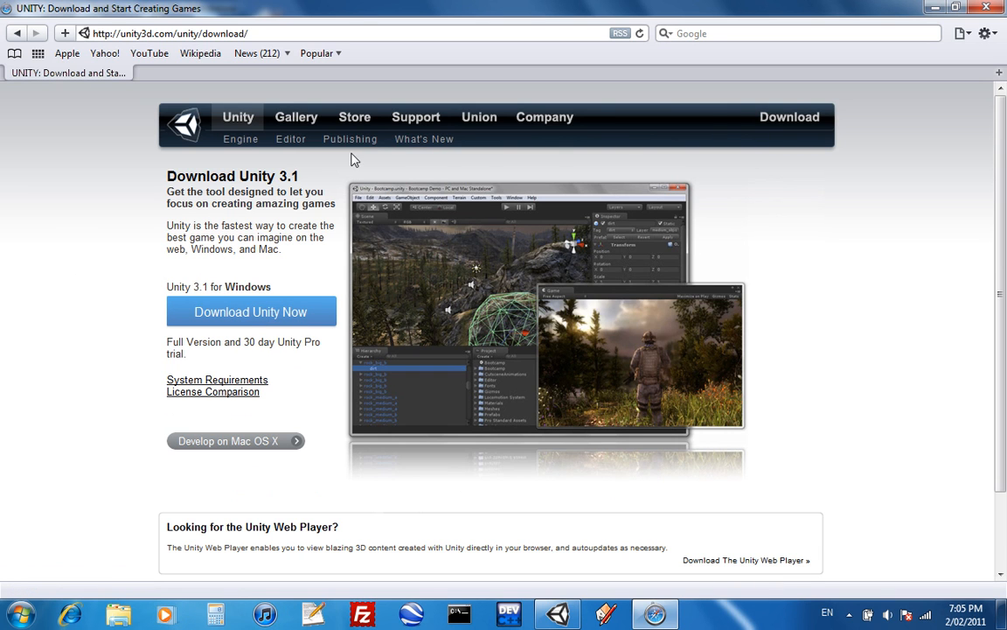
{"action": "left_click", "coordinate": [353, 116]}
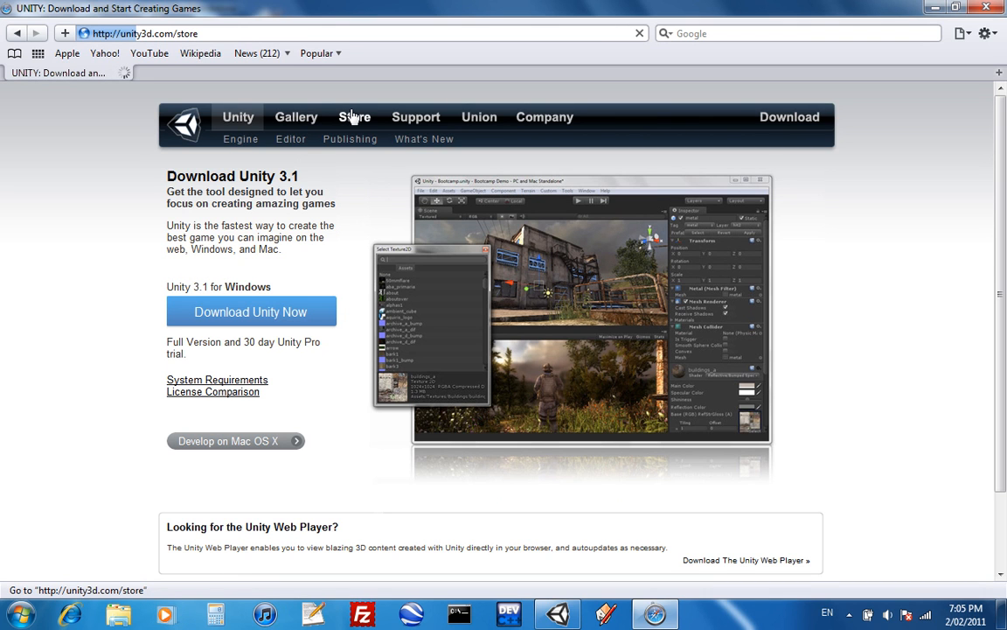
On Buy Unity 3, choose Unity Pro as base product ($1500.00 USD) and review the currencies
{"action": "left_click", "coordinate": [353, 115]}
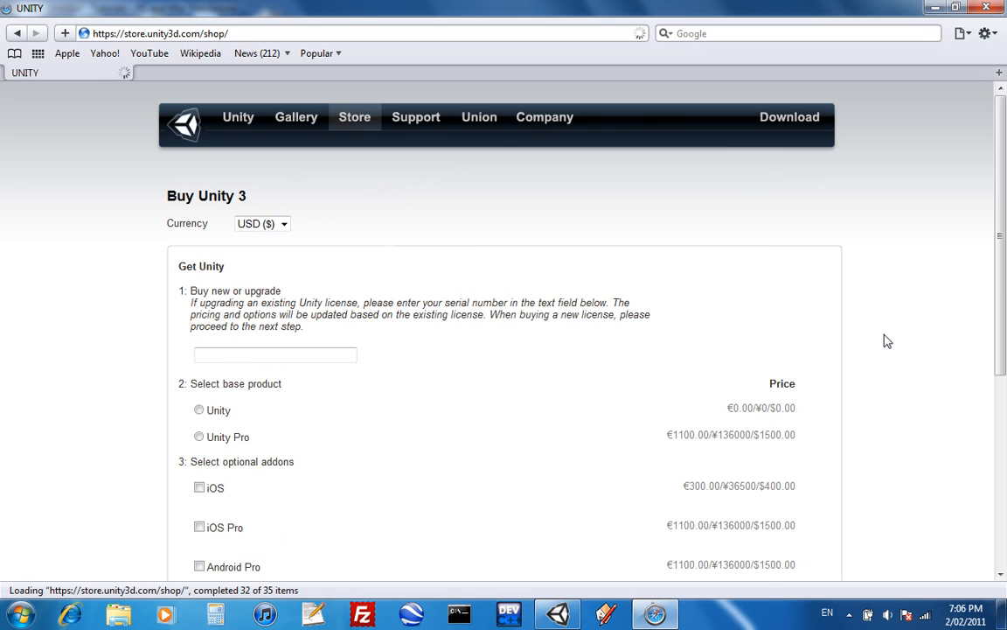
{"action": "scroll", "scroll_direction": "down", "scroll_amount": 3}
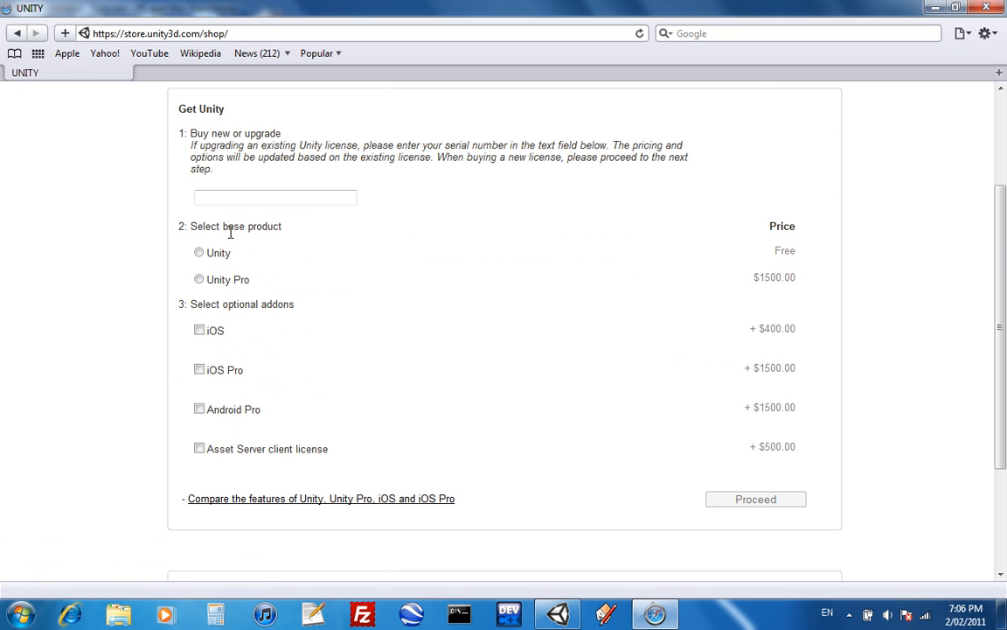
{"action": "left_click", "coordinate": [199, 280]}
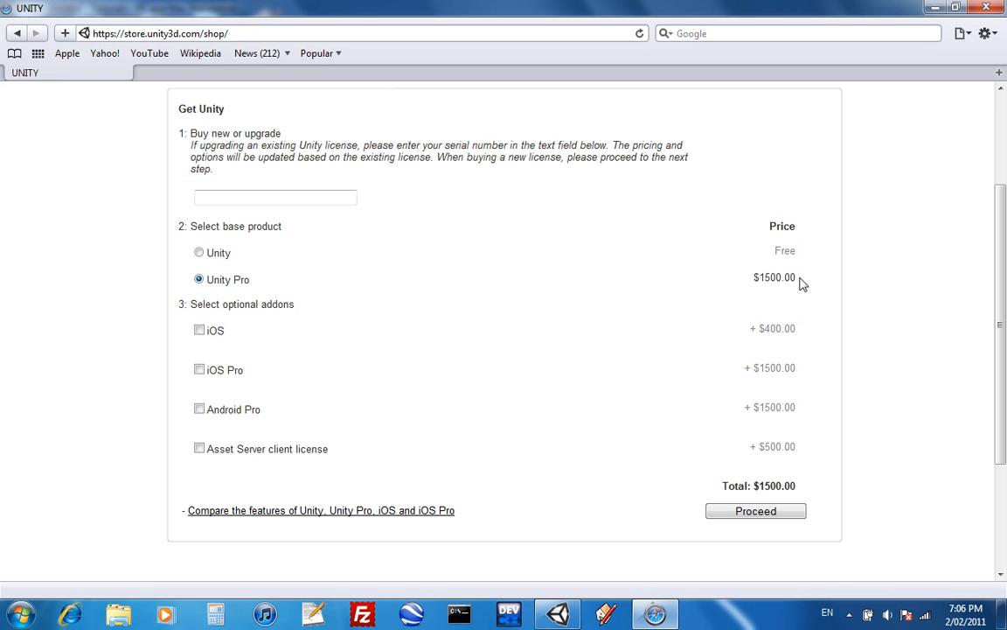
{"action": "double_click", "coordinate": [773, 276]}
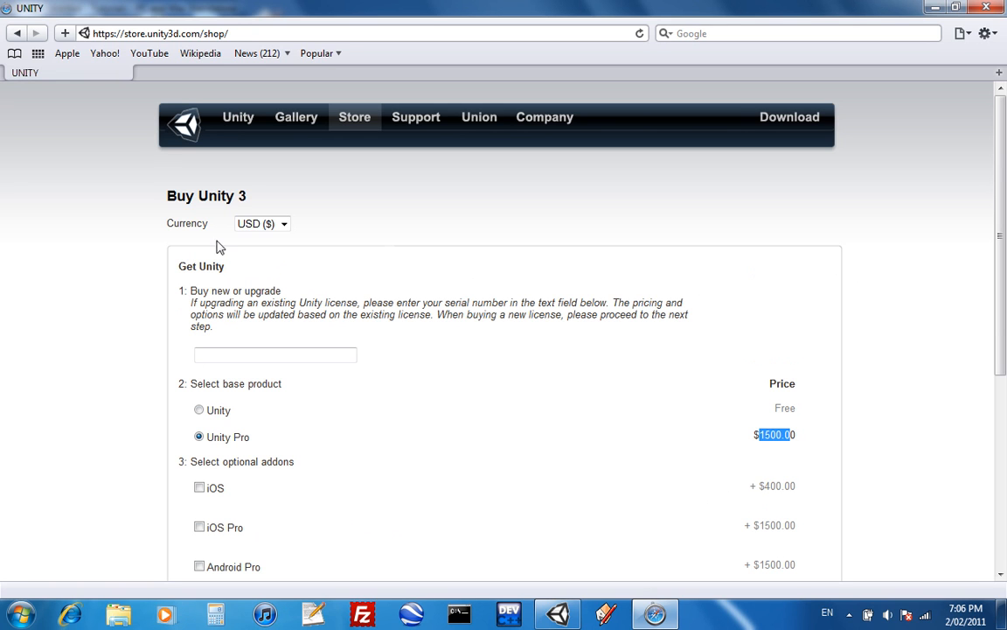
{"action": "left_click", "coordinate": [263, 224]}
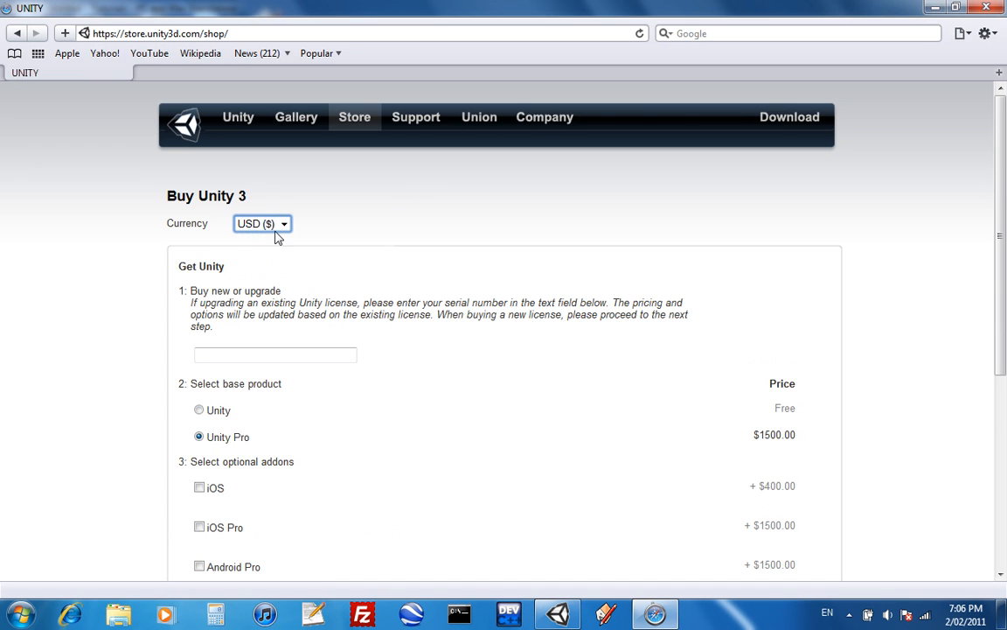
{"action": "scroll", "scroll_direction": "down", "scroll_amount": 3}
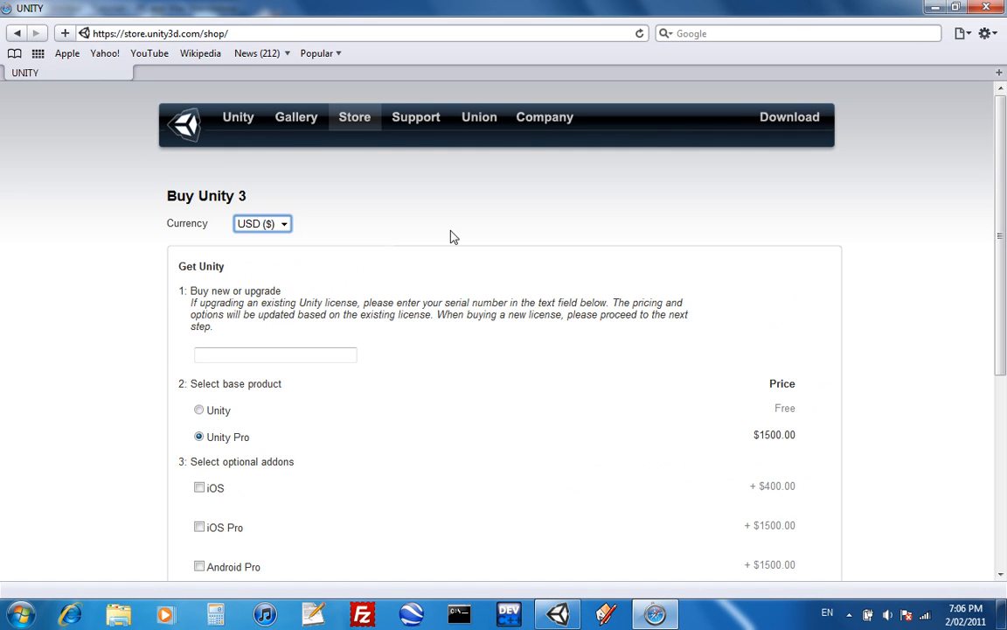
{"action": "mouse_move", "coordinate": [528, 581]}
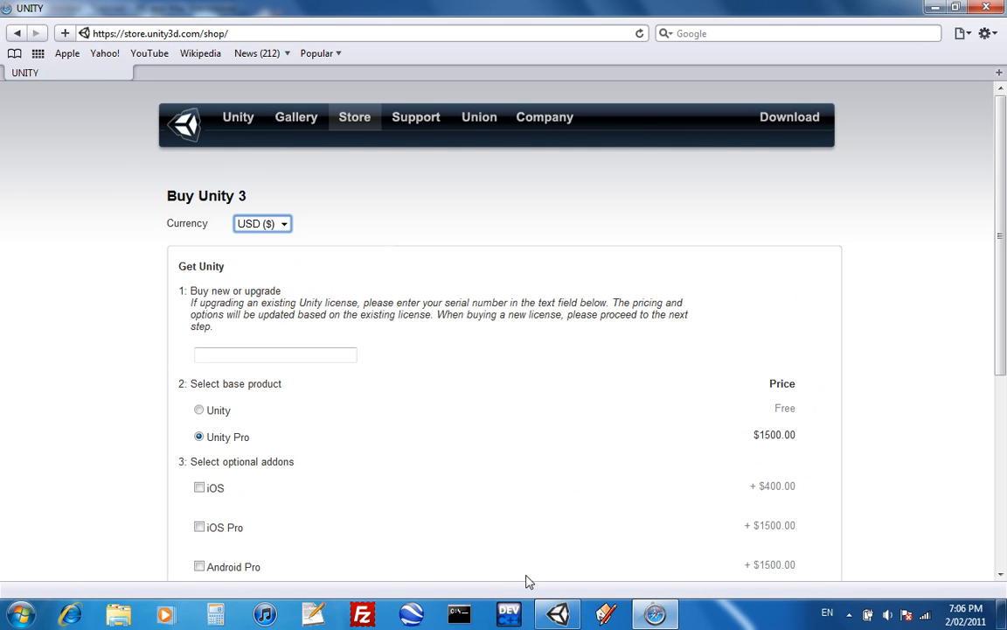
{"action": "mouse_move", "coordinate": [417, 116]}
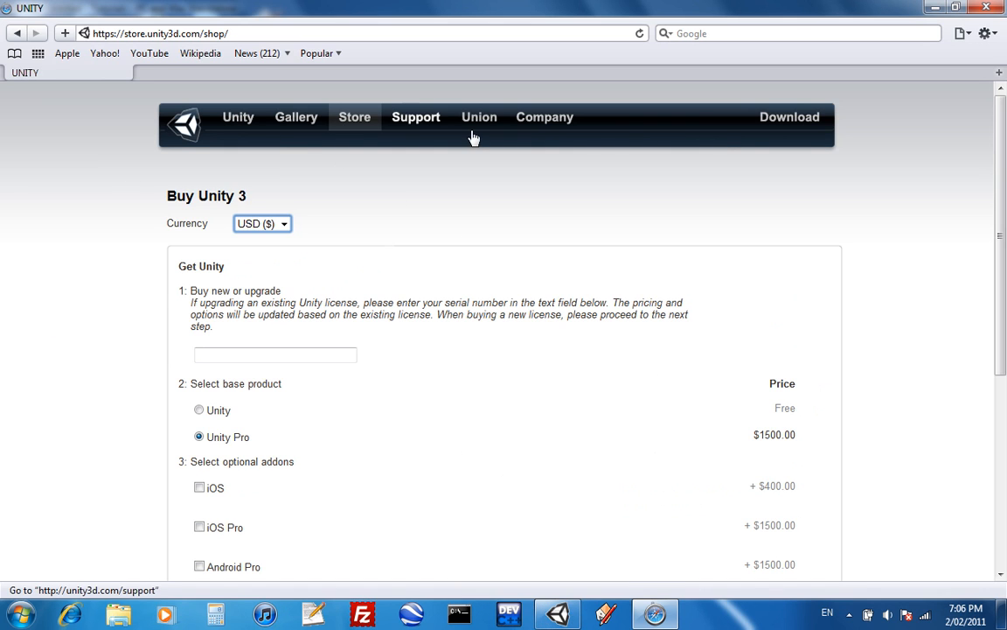
Launch the Unity editor on an untitled Tutorials project with the Welcome window showing
{"action": "left_click", "coordinate": [789, 116]}
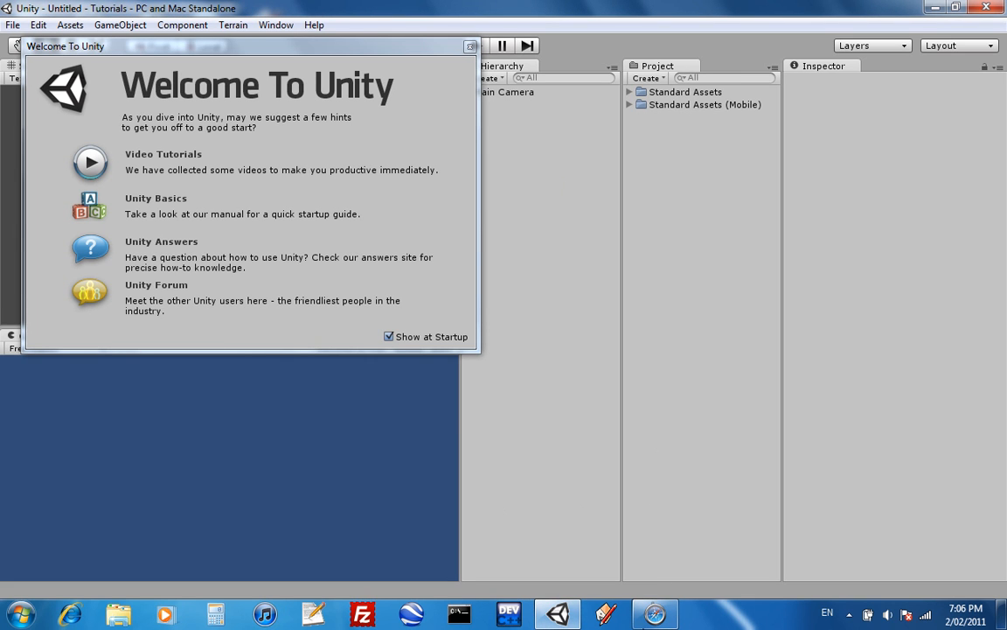
{"action": "mouse_move", "coordinate": [390, 73]}
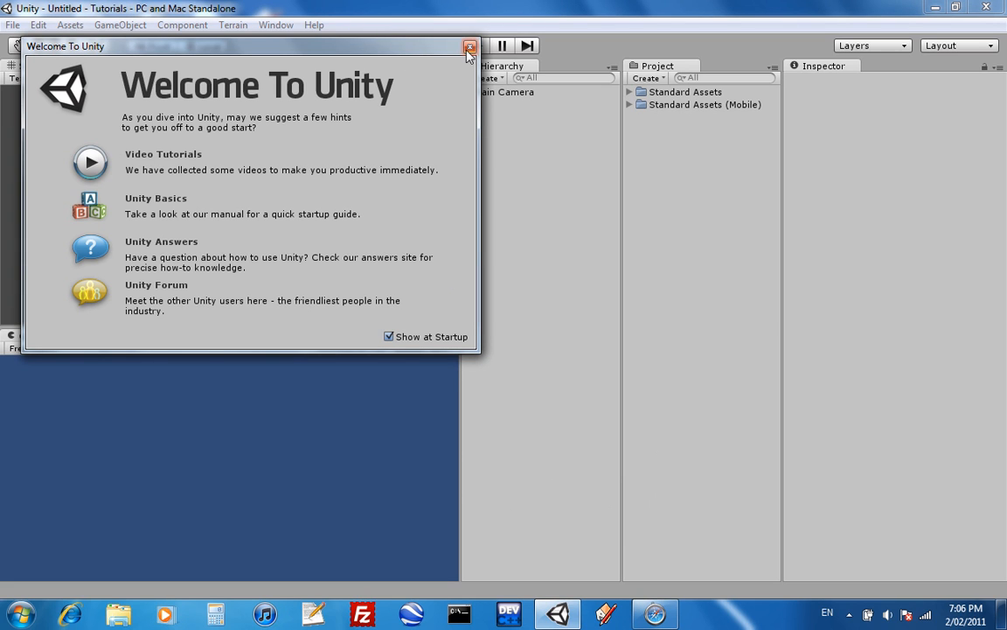
Dismiss the Welcome To Unity window, leaving the empty project with its Main Camera
{"action": "left_click", "coordinate": [471, 46]}
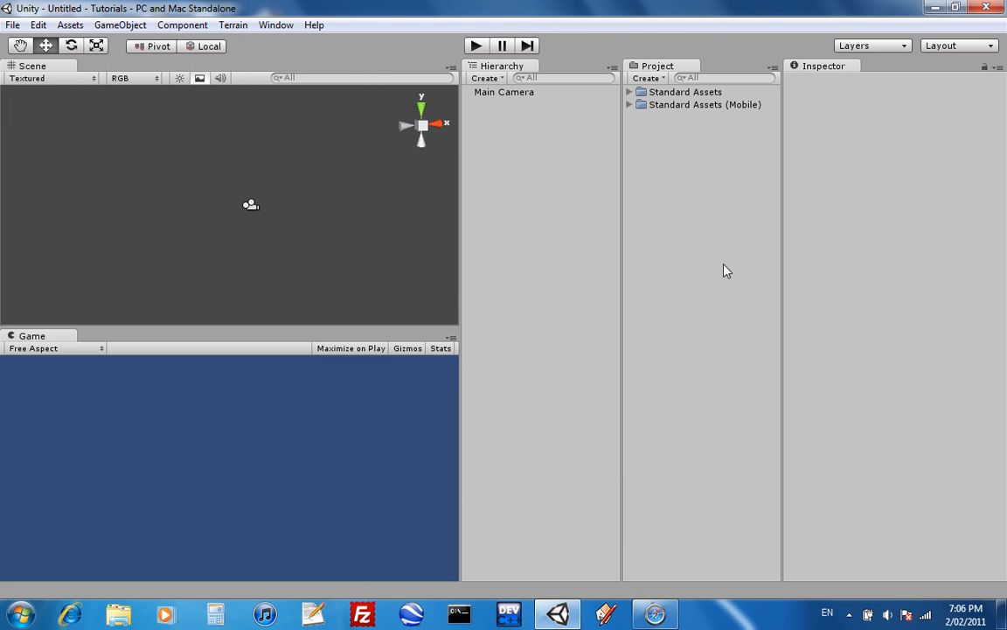
{"action": "mouse_move", "coordinate": [829, 283]}
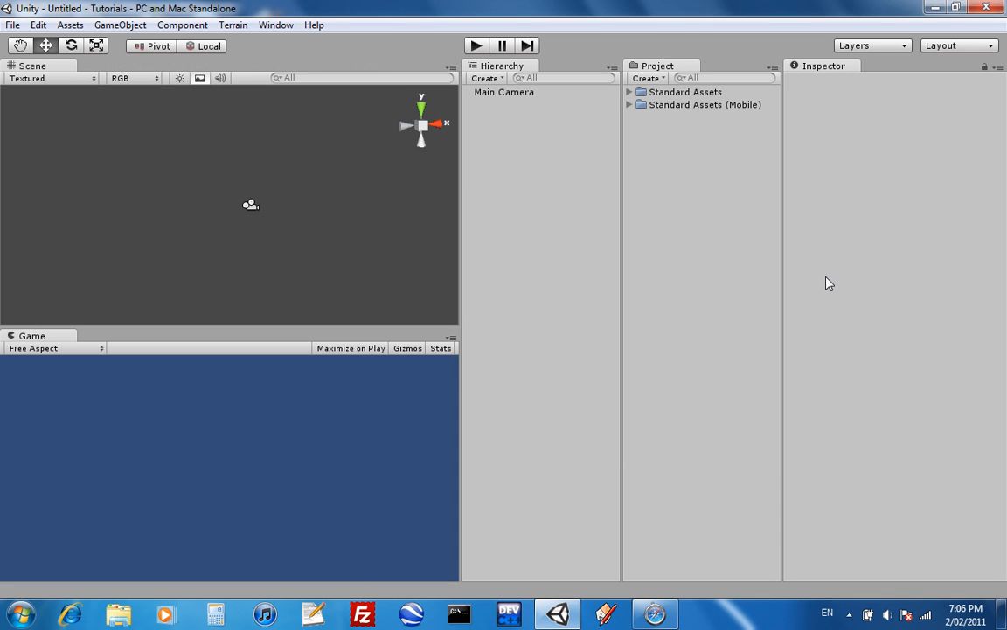